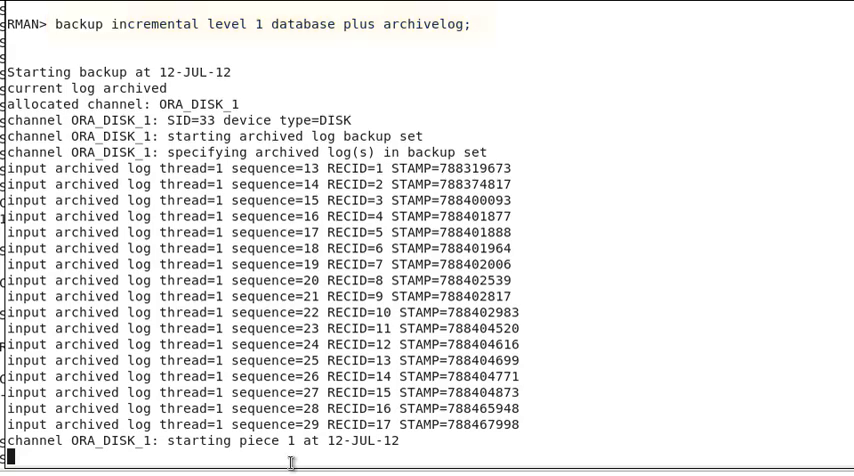
# - Follow the incremental level 1 backup output to completion, then request LIST BACKUP
pyautogui.scroll(-3)
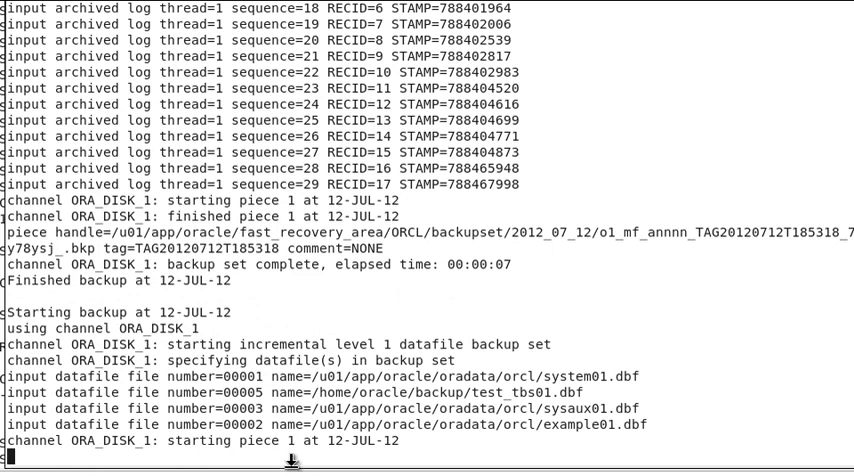
pyautogui.scroll(-3)
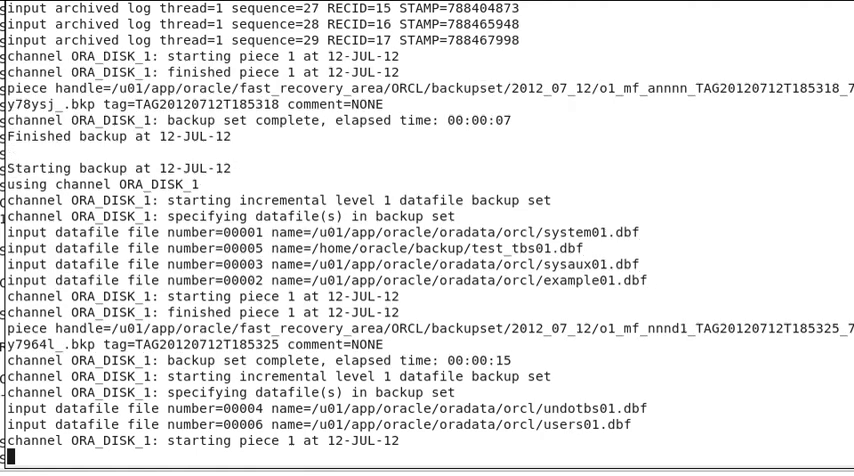
pyautogui.scroll(-3)
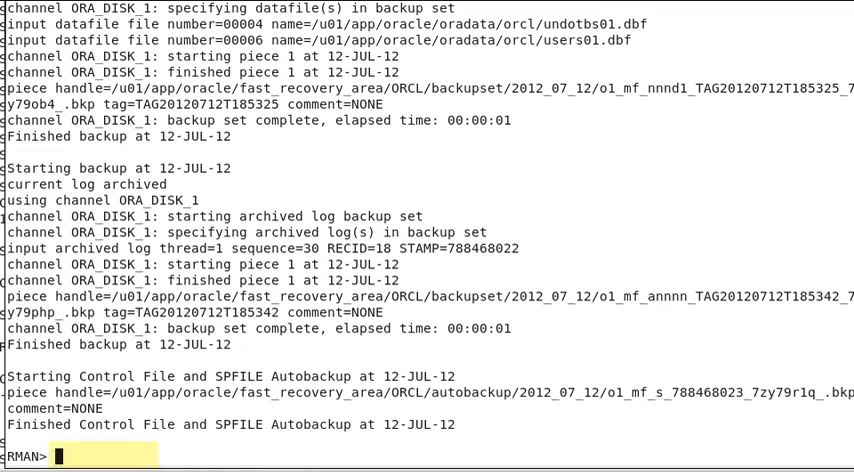
pyautogui.write('list backup;')
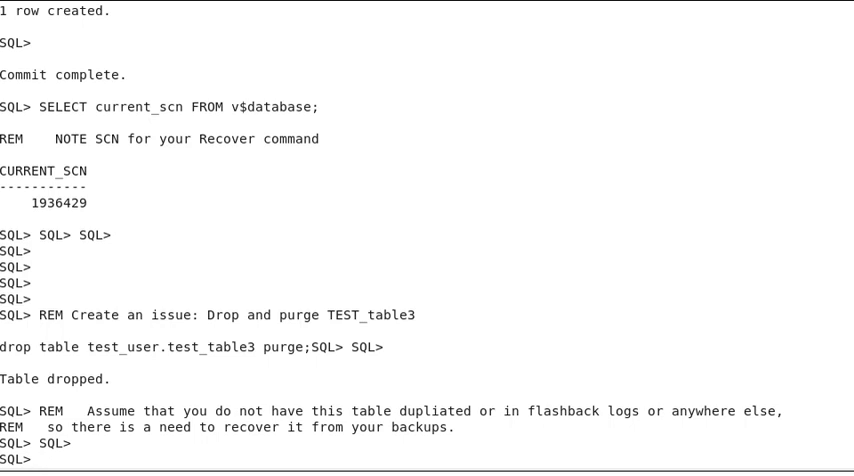
# - Cancel the pending input at the SQL*Plus prompt after dropping test_table3
pyautogui.press('ctrl+c')
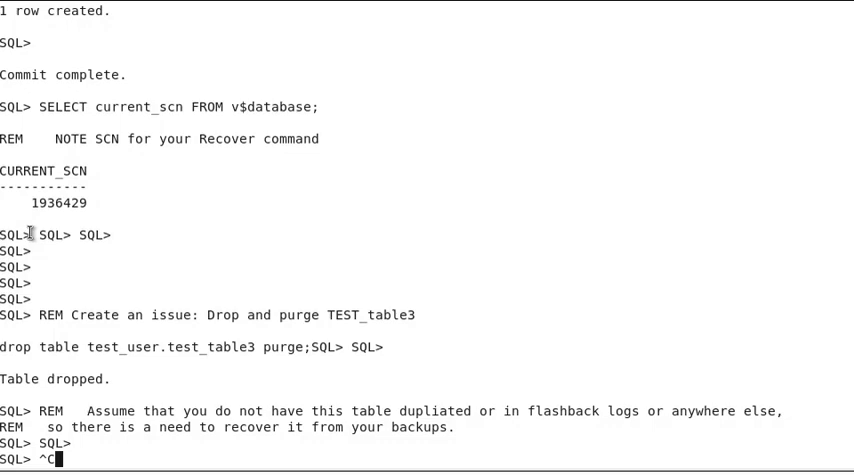
pyautogui.moveTo(160, 204); pyautogui.dragTo(376, 200)
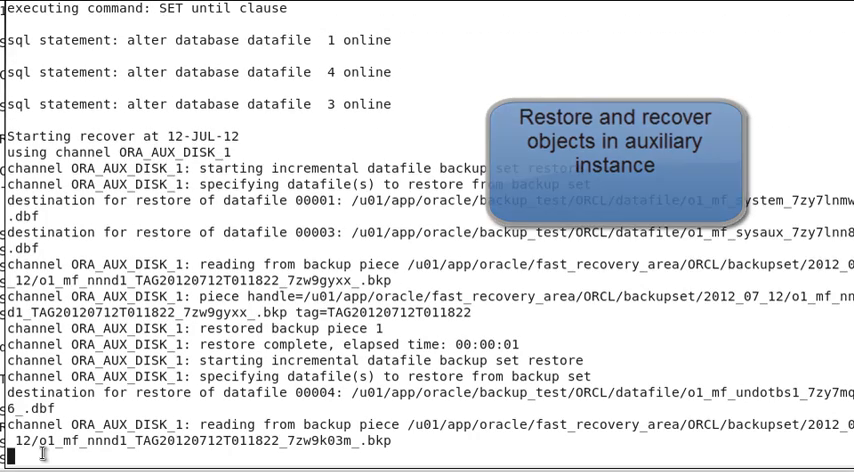
# - Scroll through RMAN output as archived logs apply and the auxiliary instance remounts
pyautogui.scroll(-3)
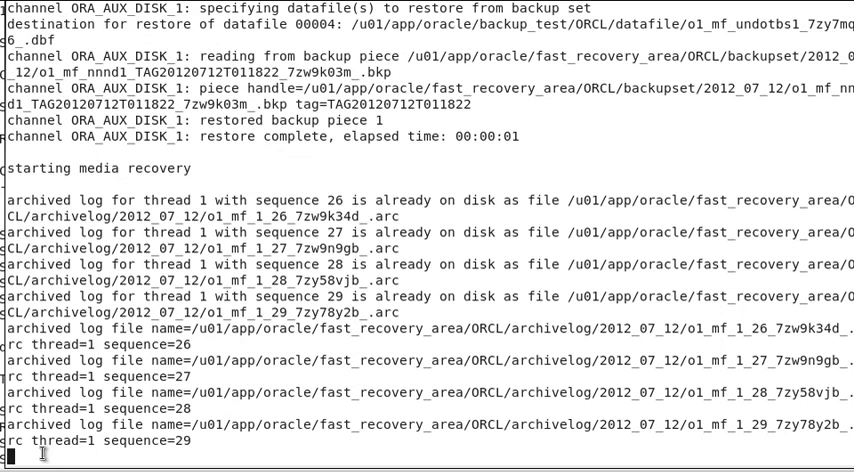
pyautogui.scroll(-3)
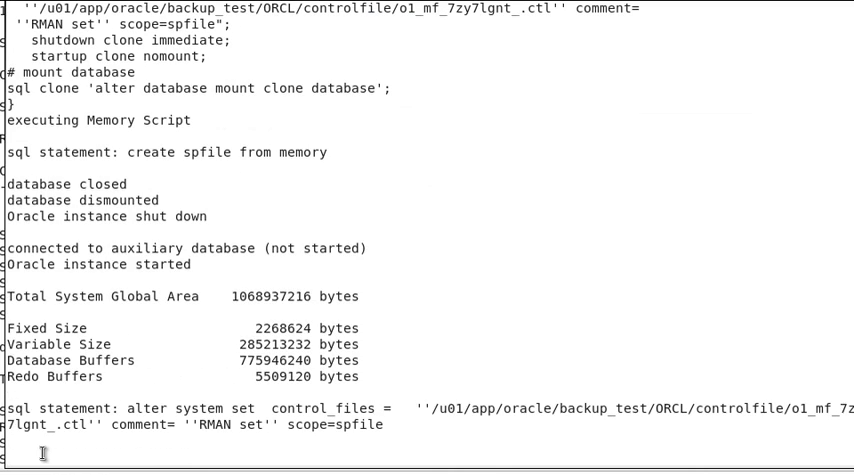
pyautogui.scroll(-3)
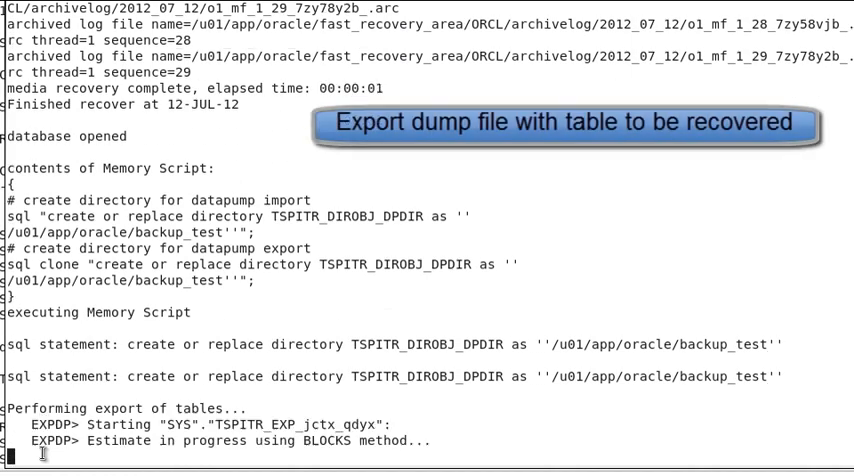
# - Scroll through the Data Pump export of TEST_TABLE3, auxiliary shutdown and import start
pyautogui.scroll(-3)
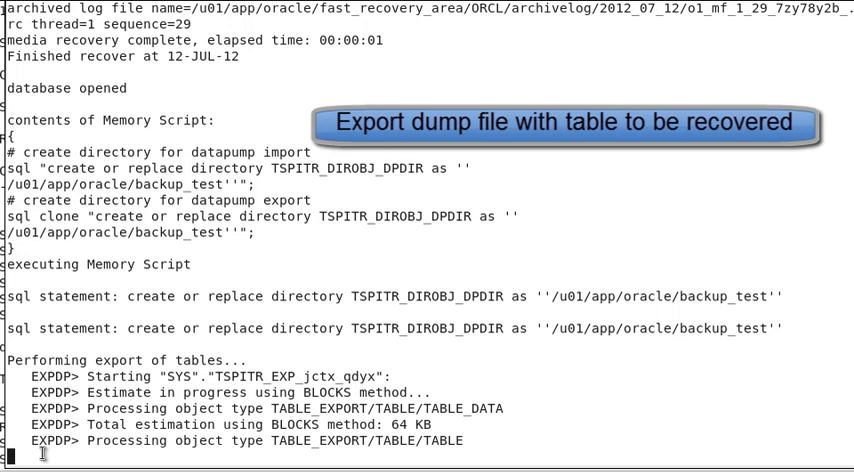
pyautogui.scroll(-3)
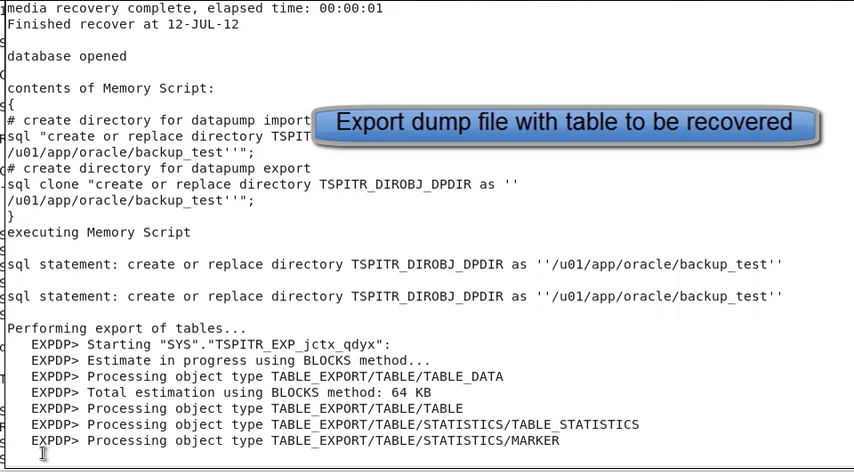
pyautogui.scroll(-3)
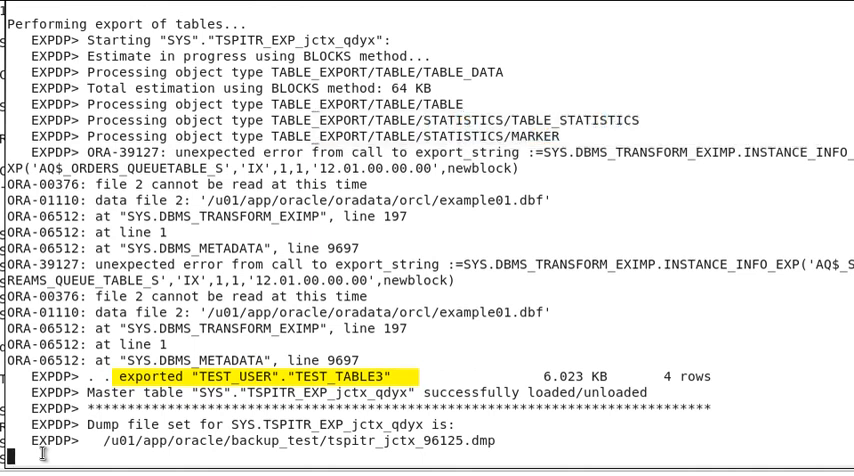
pyautogui.scroll(-3)
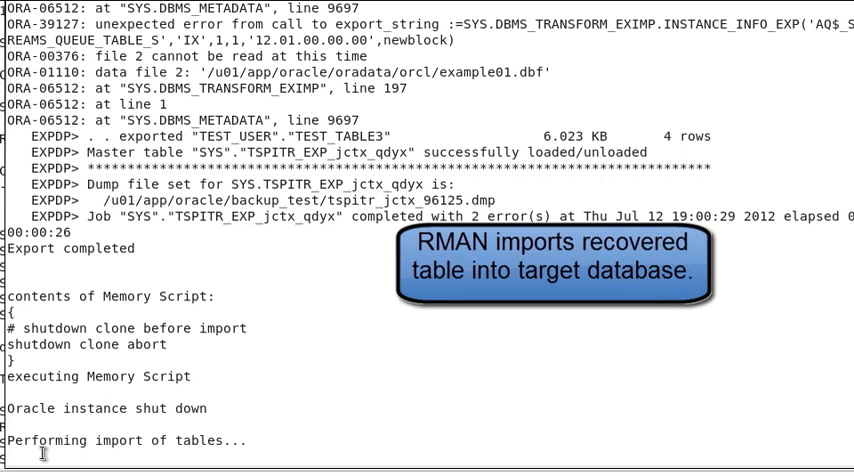
pyautogui.scroll(-3)
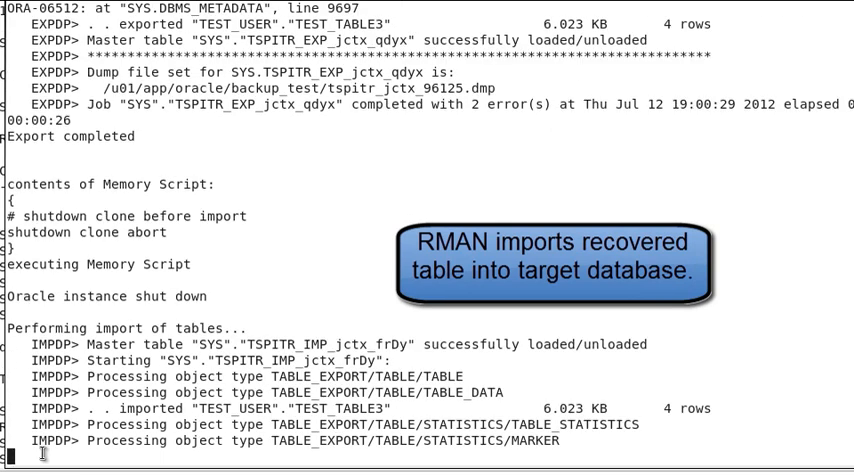